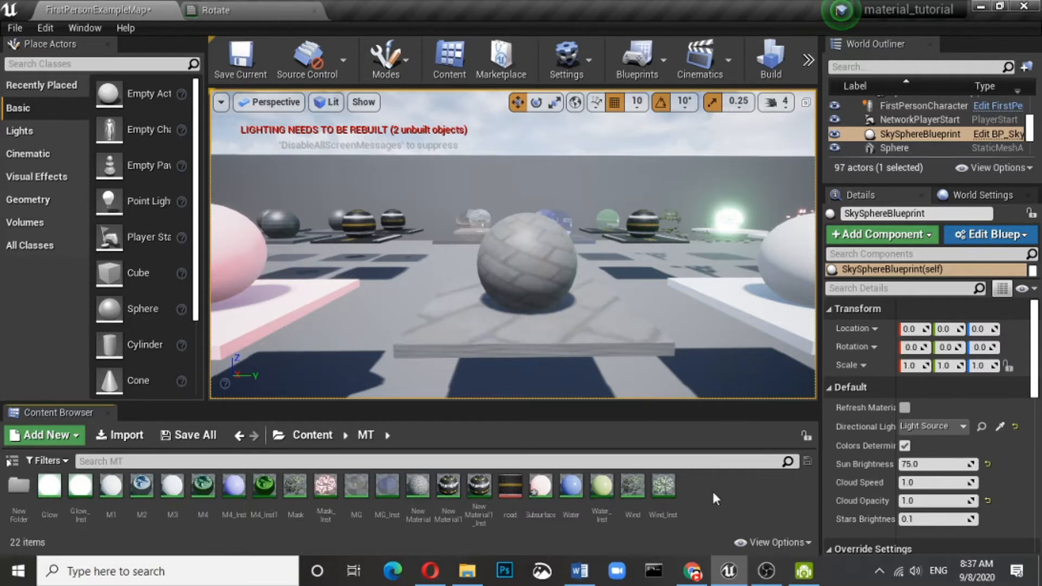
Step: Add a new material named Rotator in the MT folder and open it in the Material Editor
click(42, 436)
text(otator)
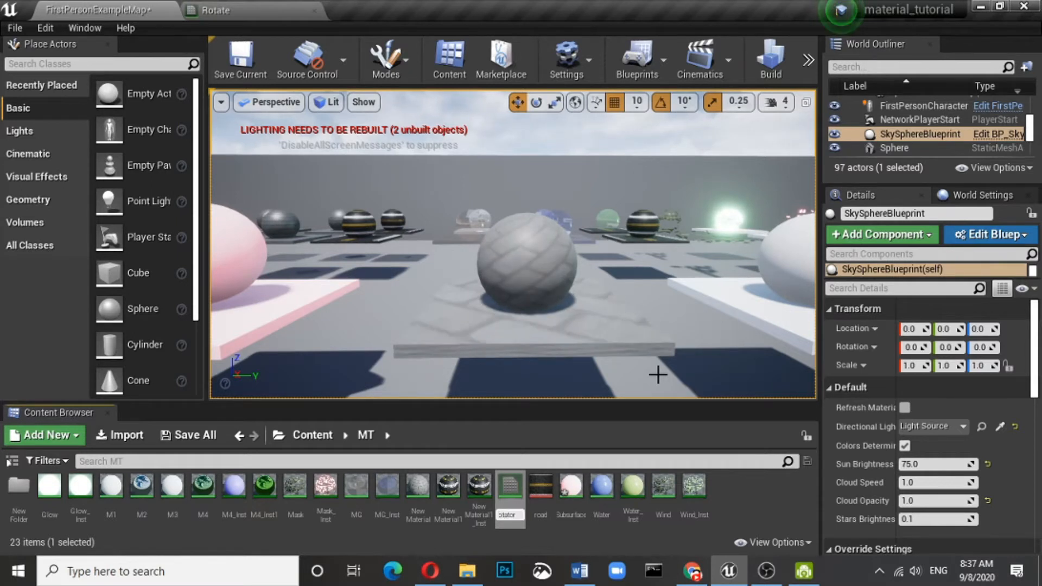
click(540, 494)
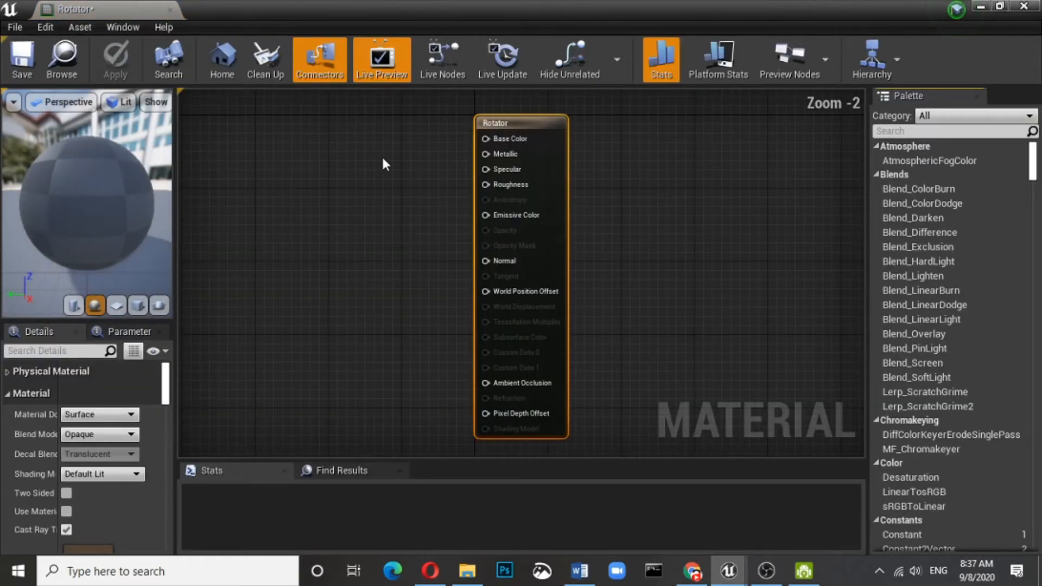
Step: Add a brick Texture Sample and wire its RGB into Base Color
click(362, 162)
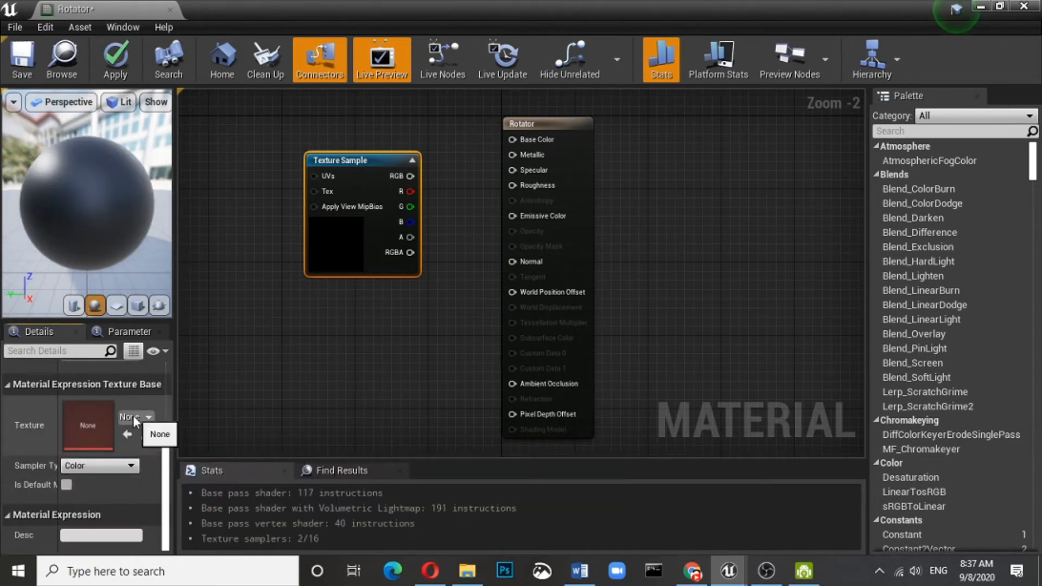
click(148, 416)
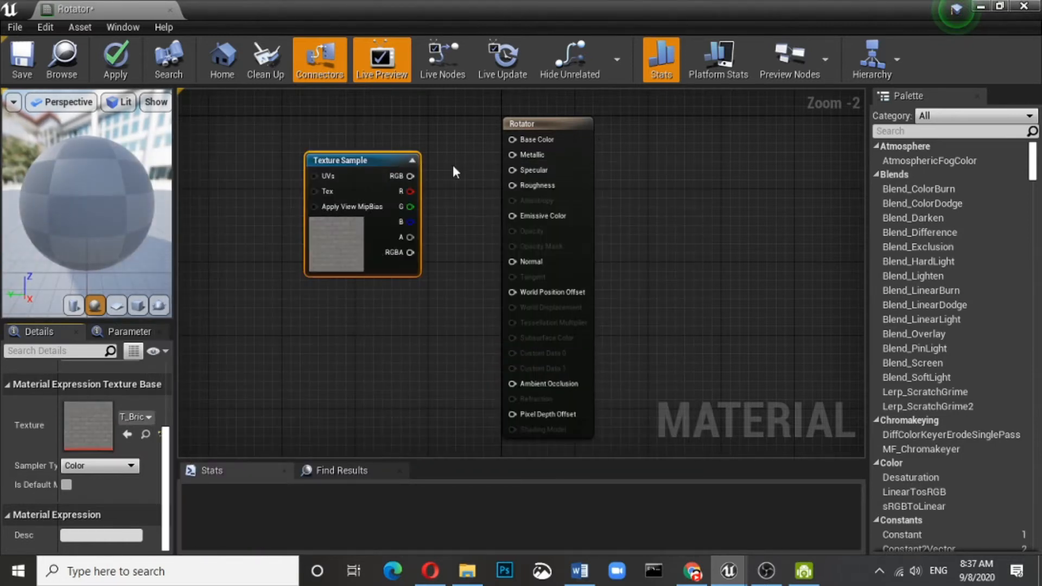
drag(412, 176, 465, 177)
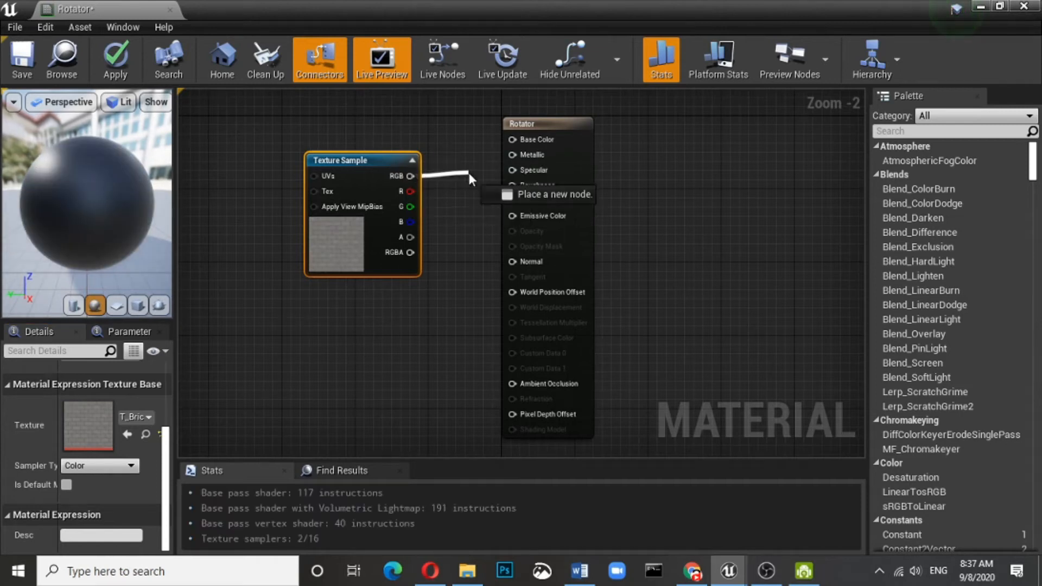
click(512, 140)
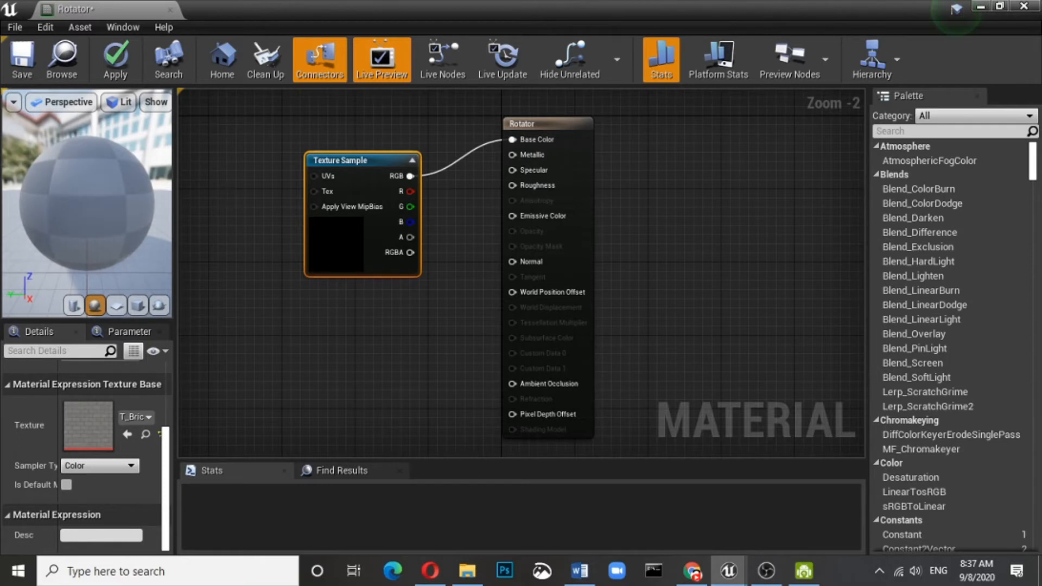
Step: Convert the texture sample into a parameter named Texture
right_click(454, 148)
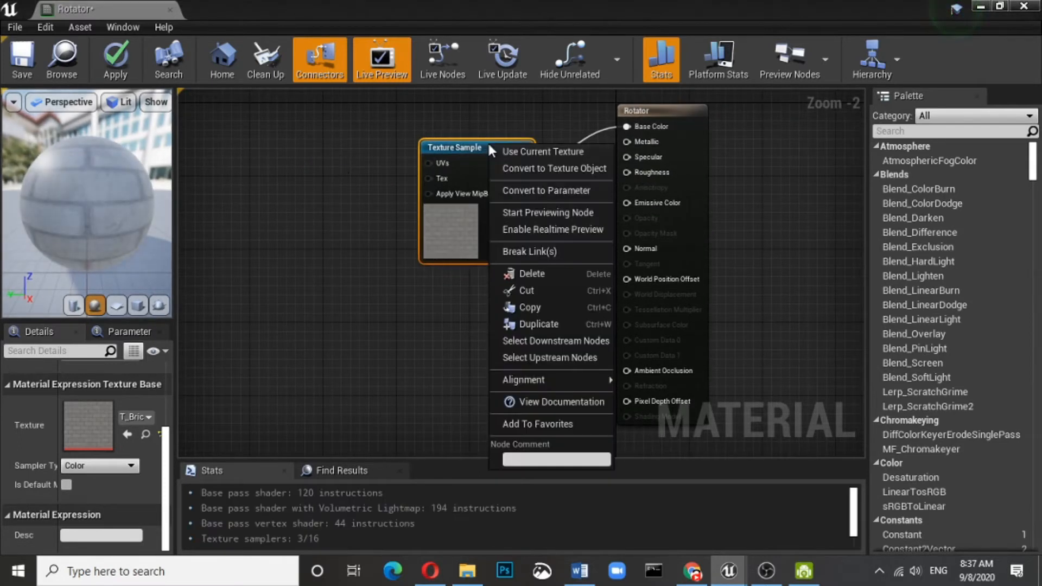
click(545, 190)
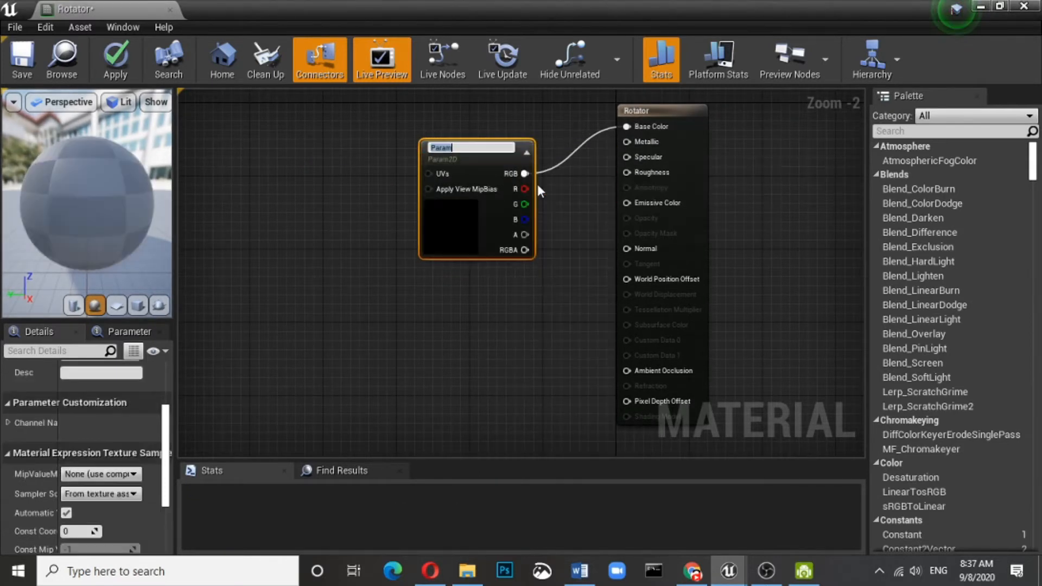
text(Texture)
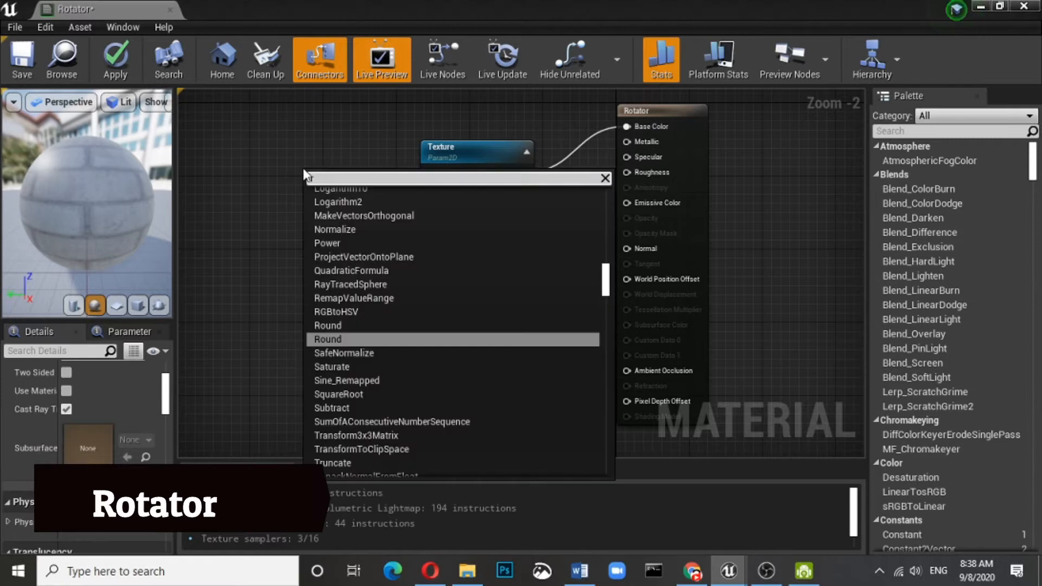
Step: Add a Rotator node feeding the texture's UVs, preview on a cube, and begin saving
text(rota)
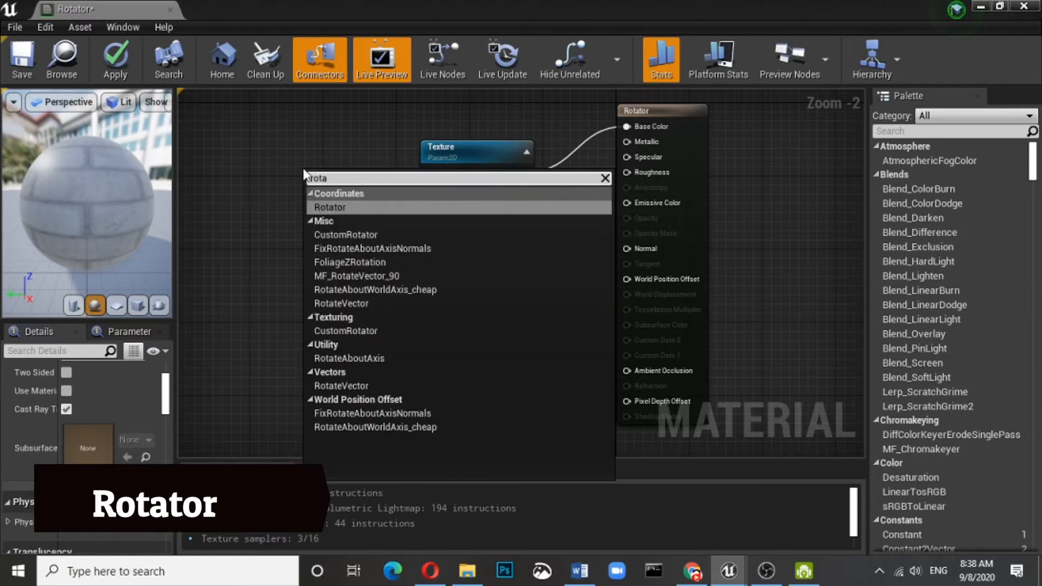
mouse_move(328, 207)
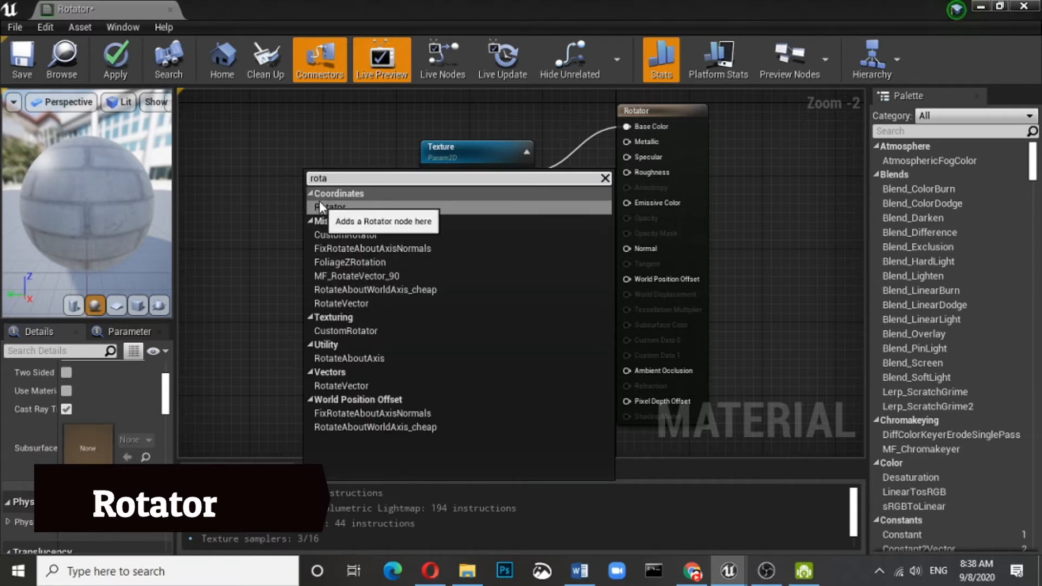
click(330, 206)
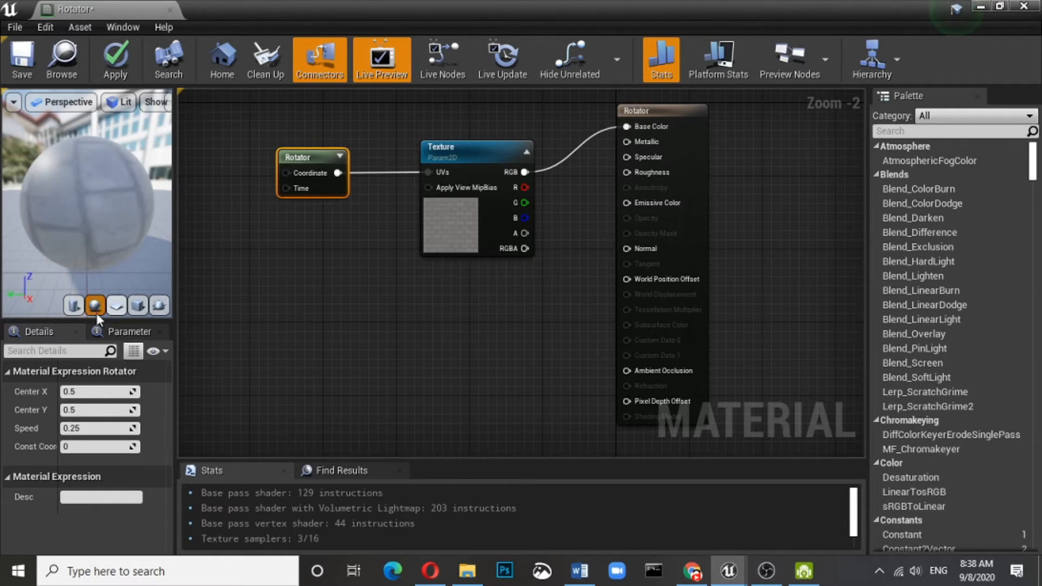
click(137, 305)
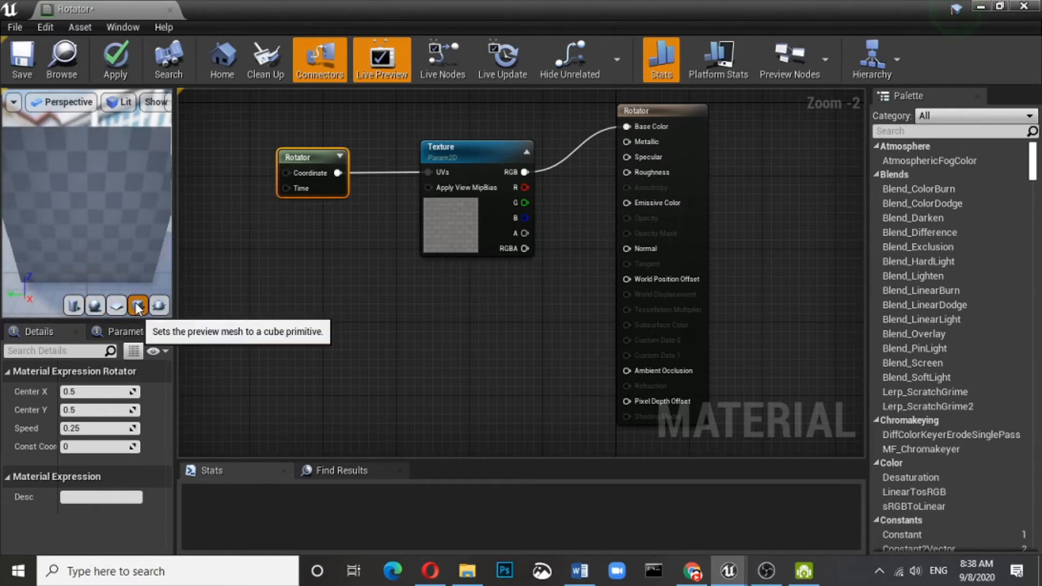
click(137, 305)
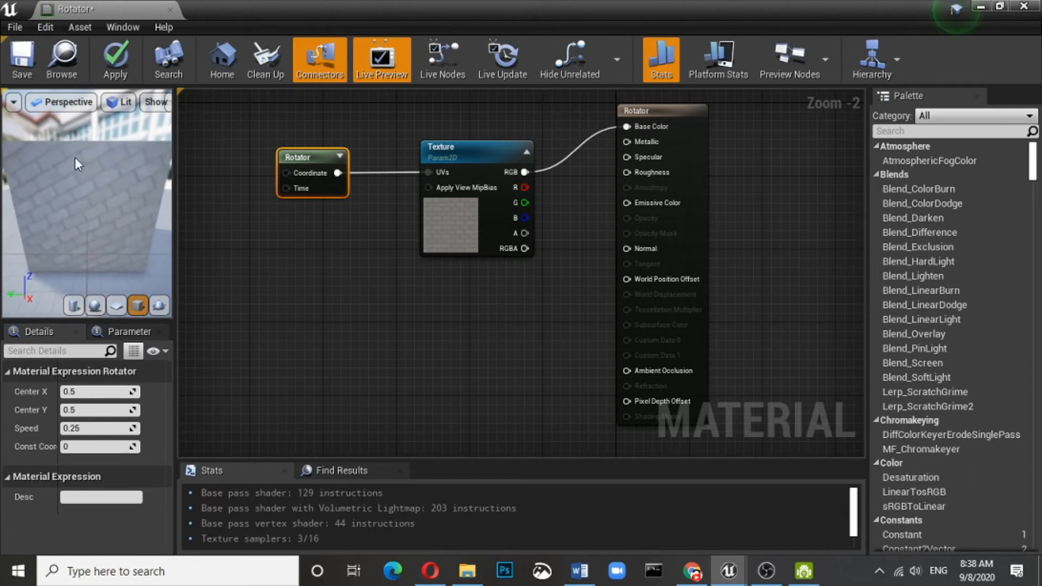
click(22, 59)
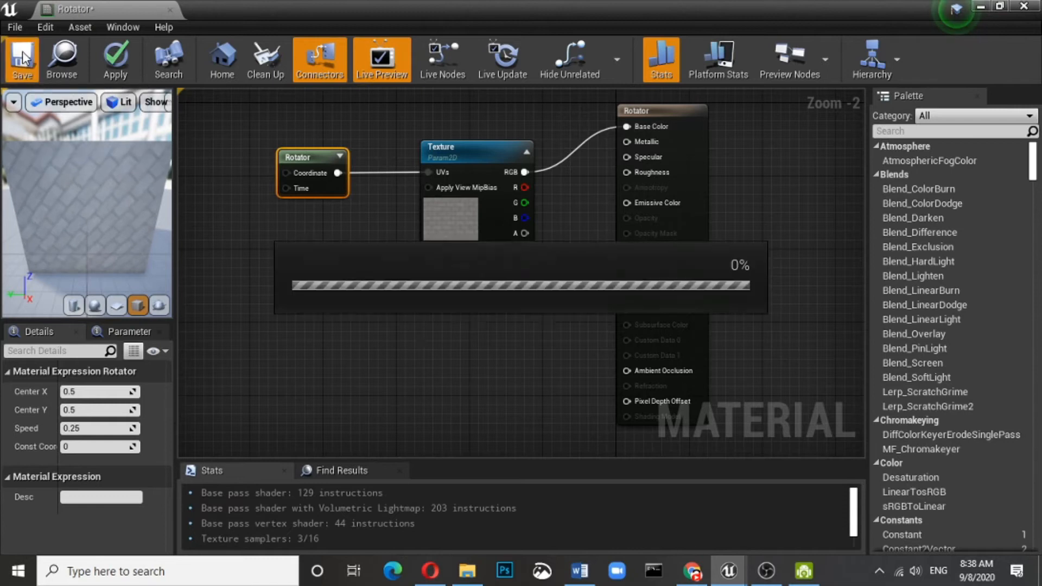
Step: Finish saving the Rotator material and switch to the level map
click(22, 59)
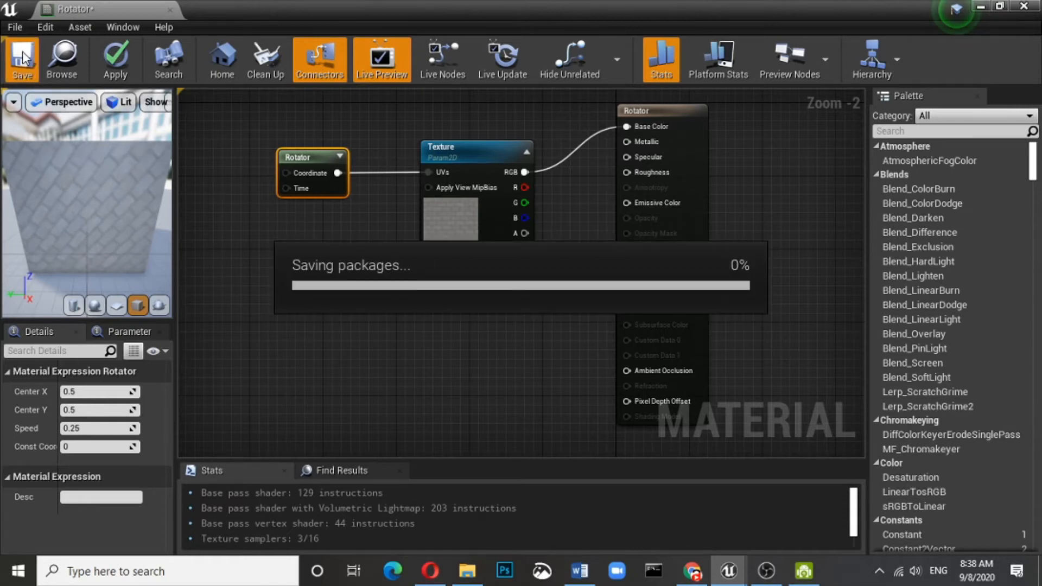
click(21, 59)
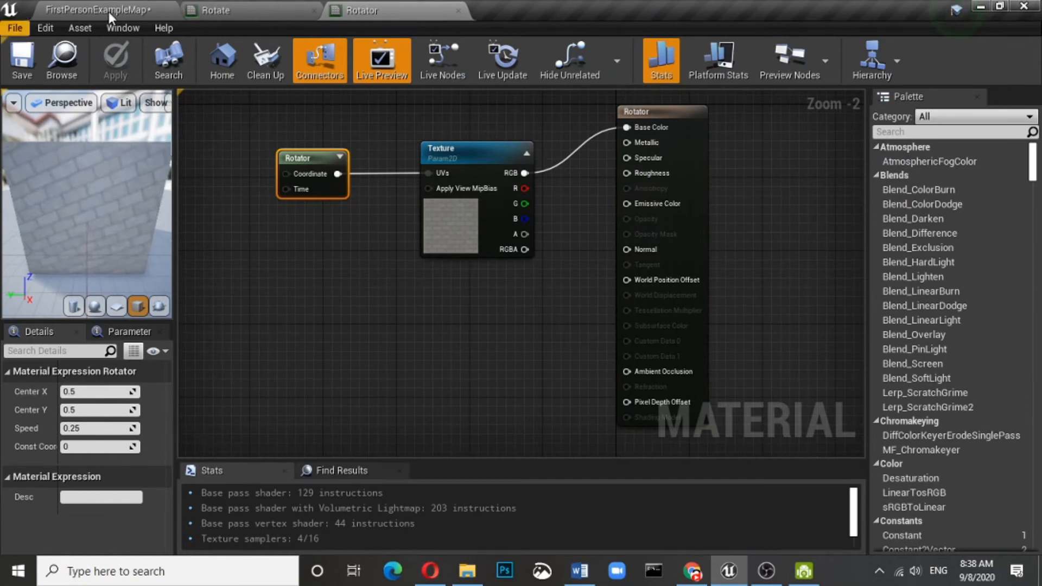
click(97, 9)
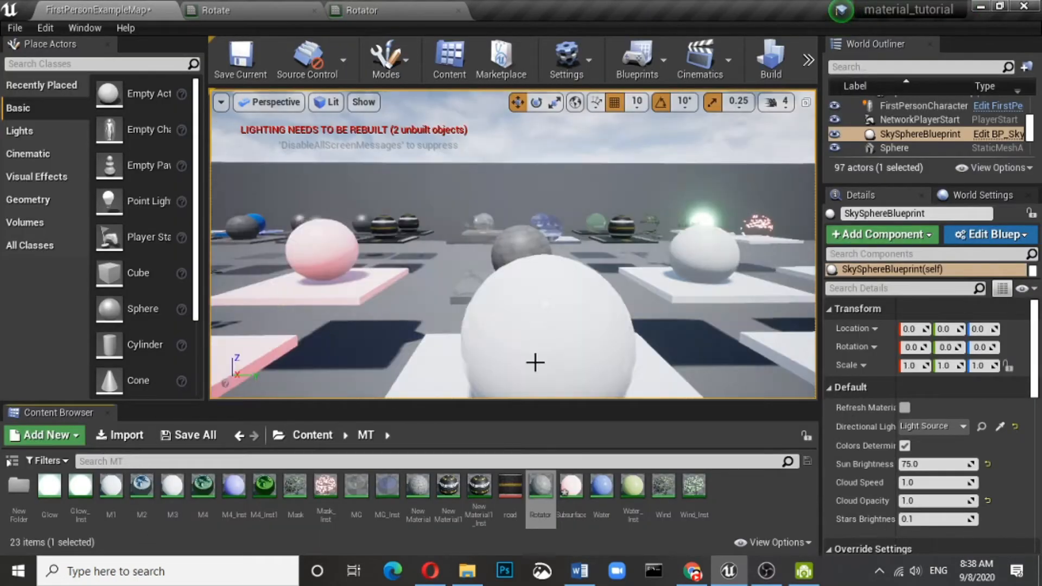
mouse_move(539, 486)
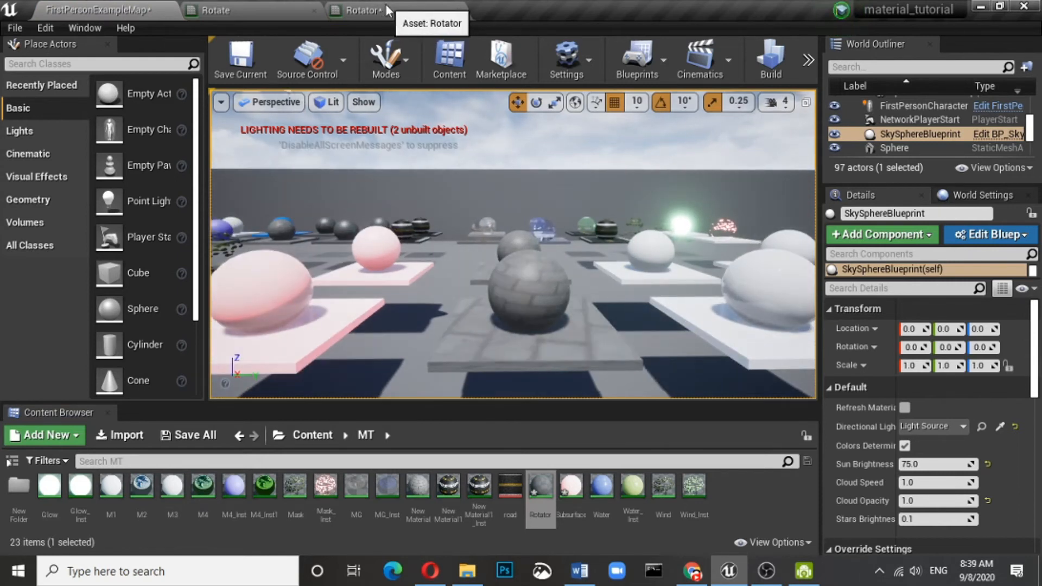
Step: Switch to the Rotator tab to show the material's node graph
click(362, 9)
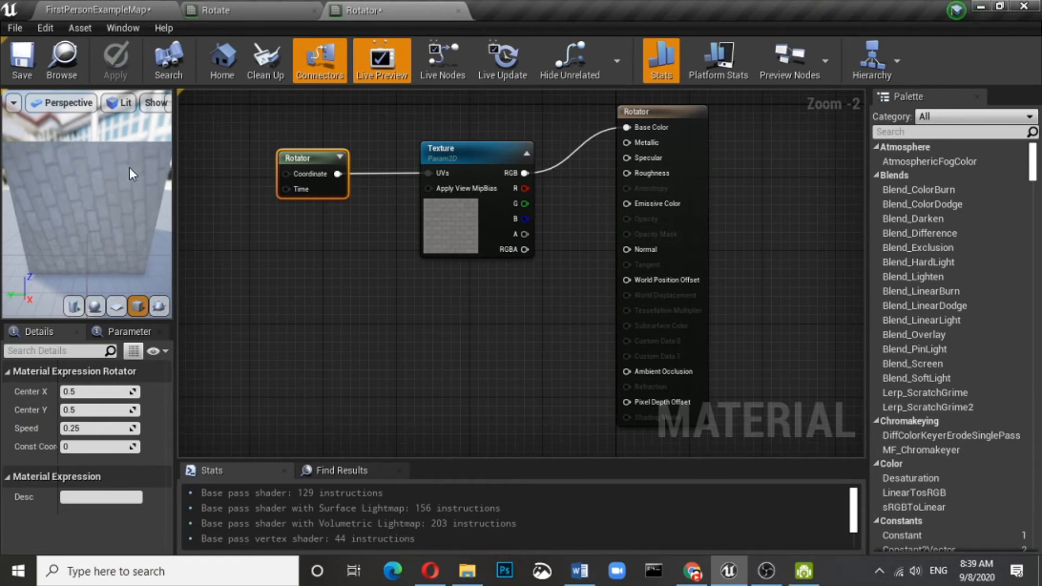
mouse_move(311, 158)
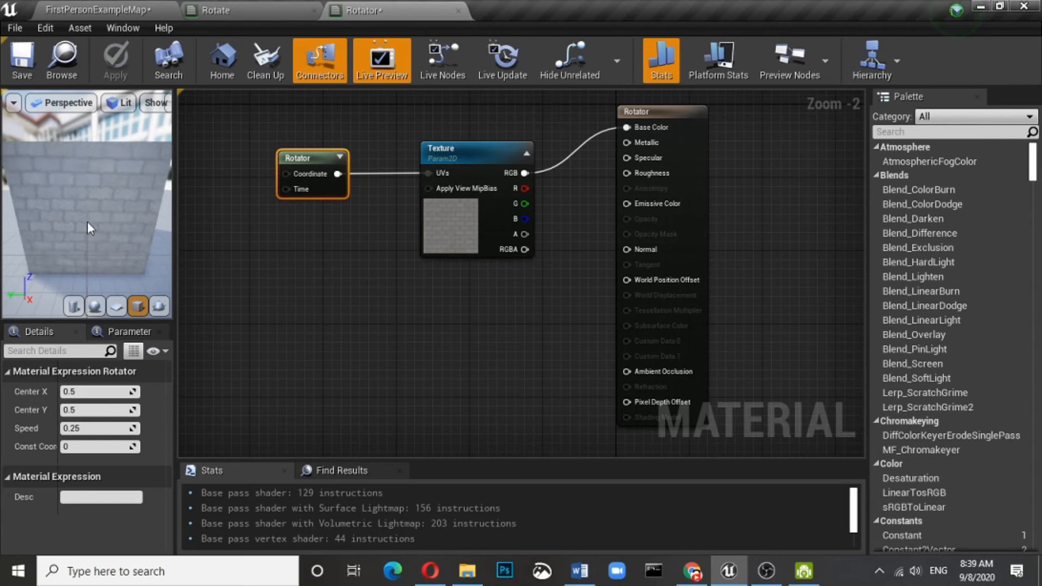
Step: Set the Rotator's Center X to 1, apply the material, and return to the level
click(100, 392)
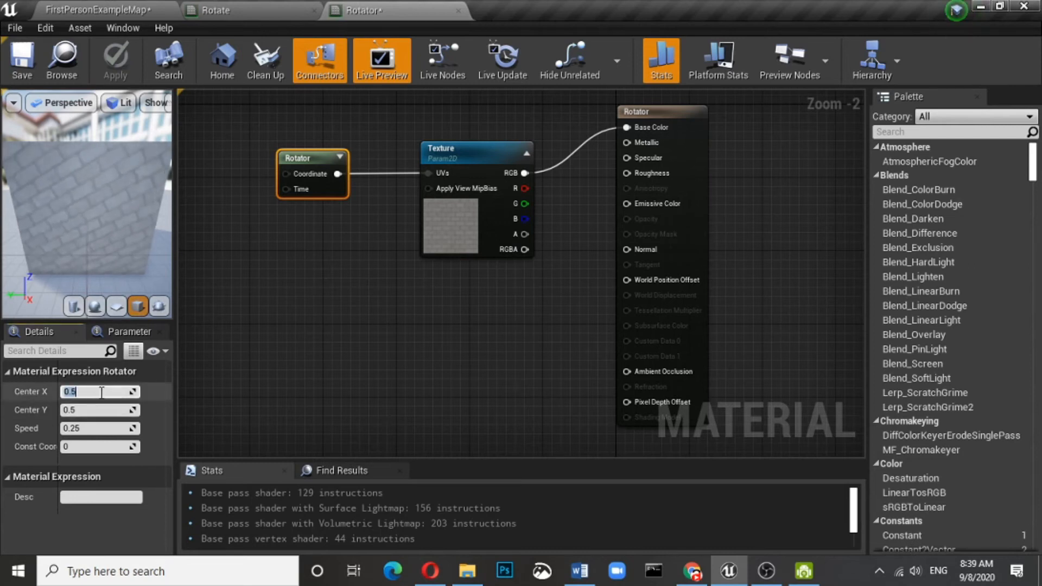
text(1)
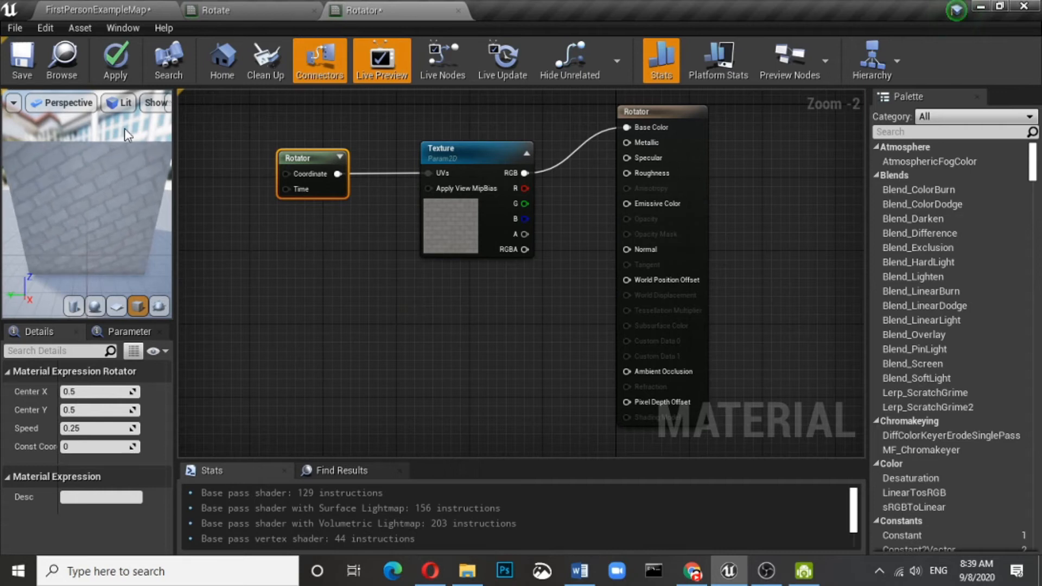
click(21, 60)
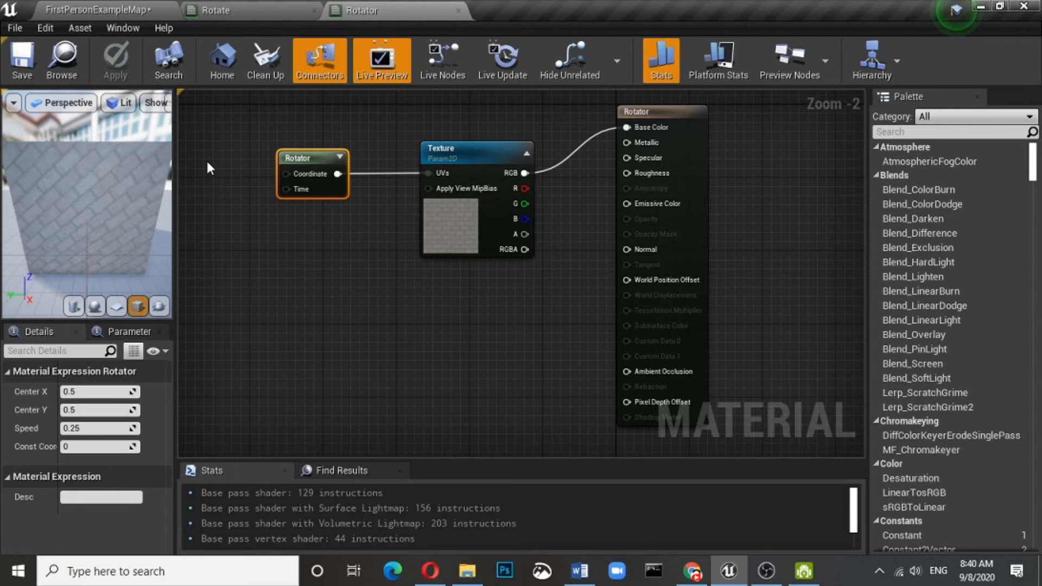
click(95, 9)
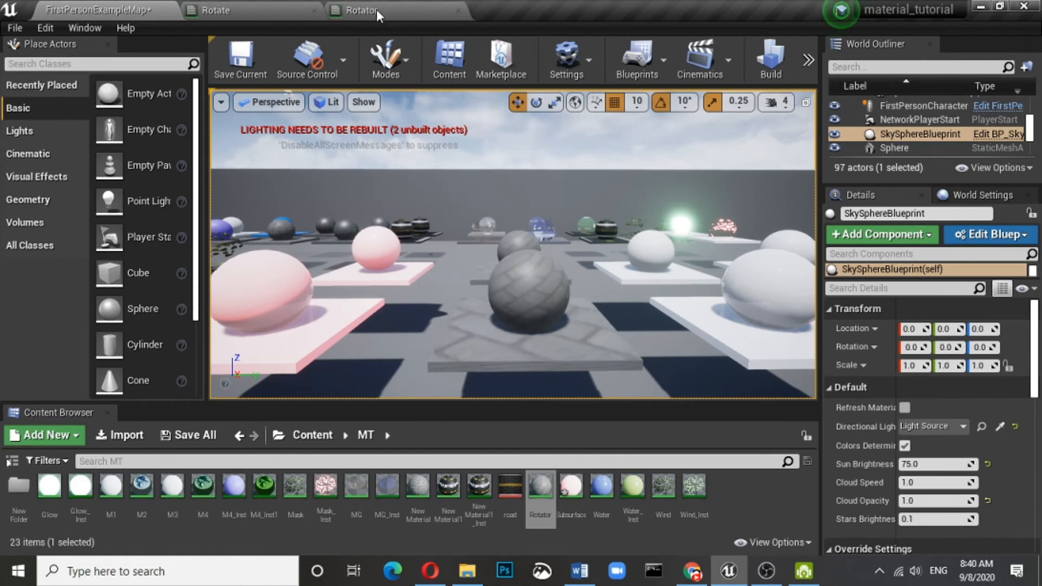
Step: In the Rotator graph, select the Texture parameter node to assign the fan image
click(363, 10)
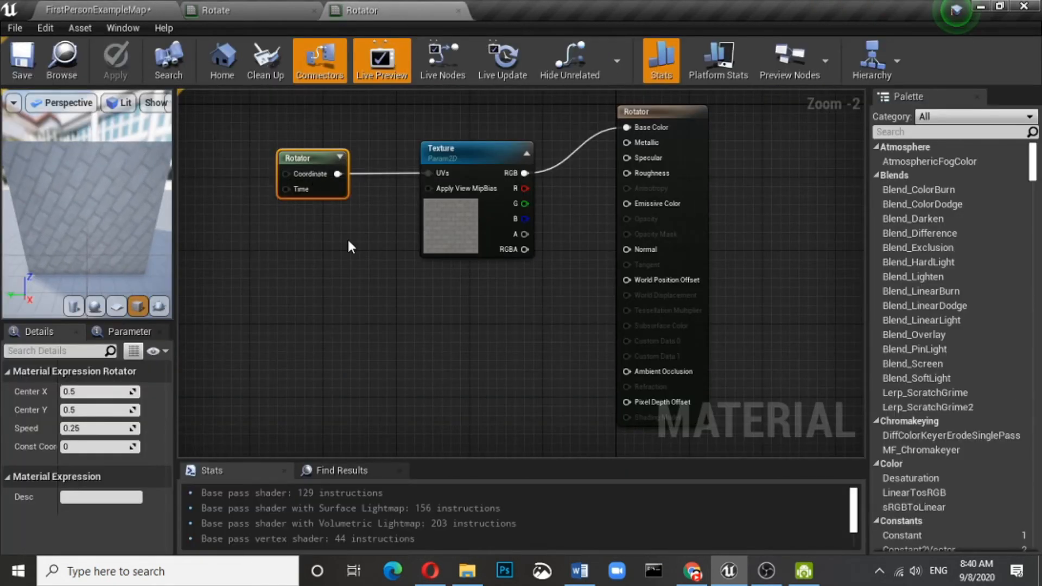
click(475, 150)
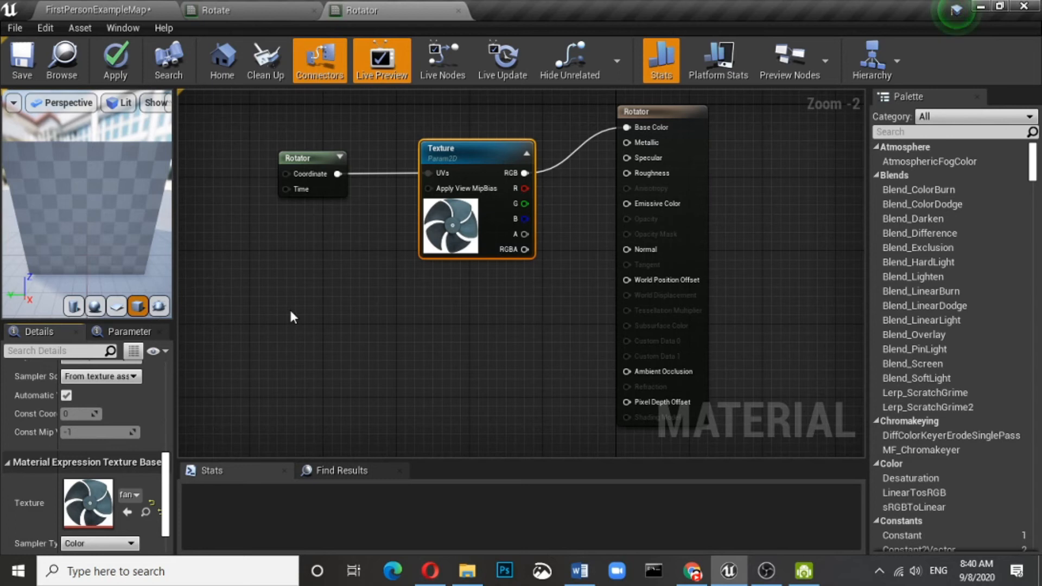
Step: Refresh the preview and select the Rotator node to raise its Speed to 5.17
click(660, 60)
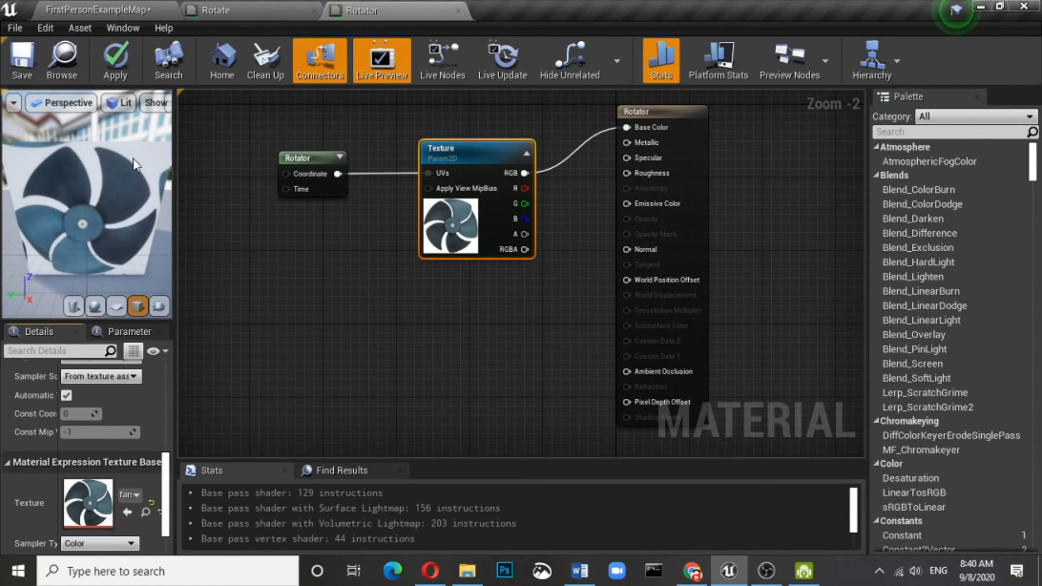
mouse_move(314, 161)
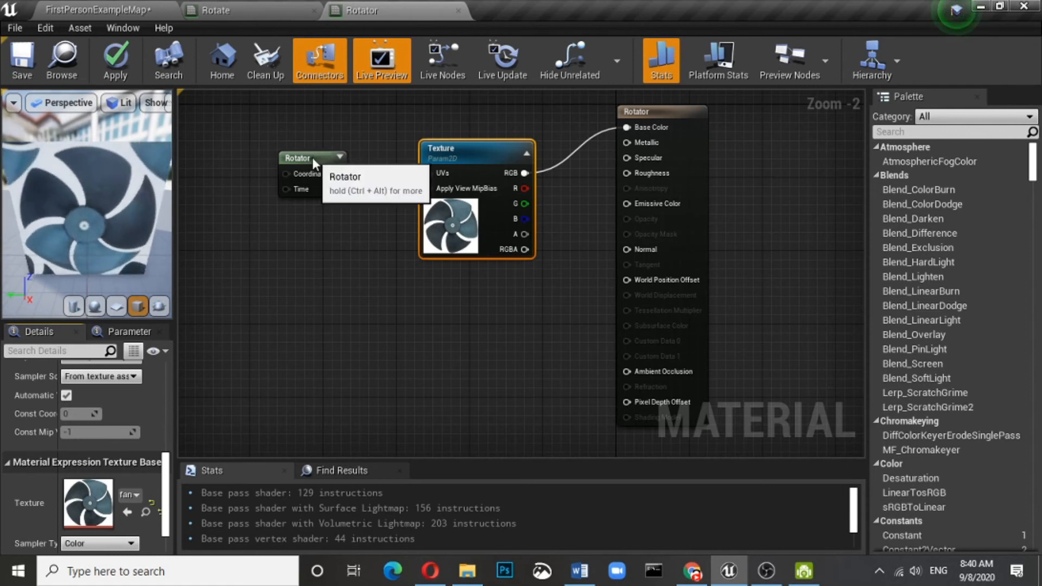
click(311, 158)
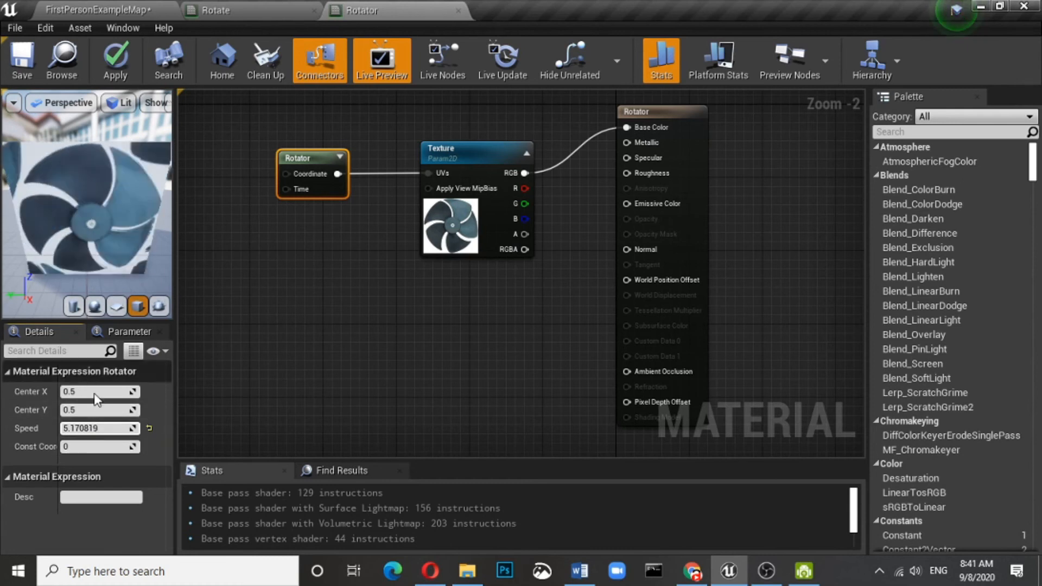
Step: Set the Rotator's Center X to 0.53, then view the fan in the level map
click(99, 391)
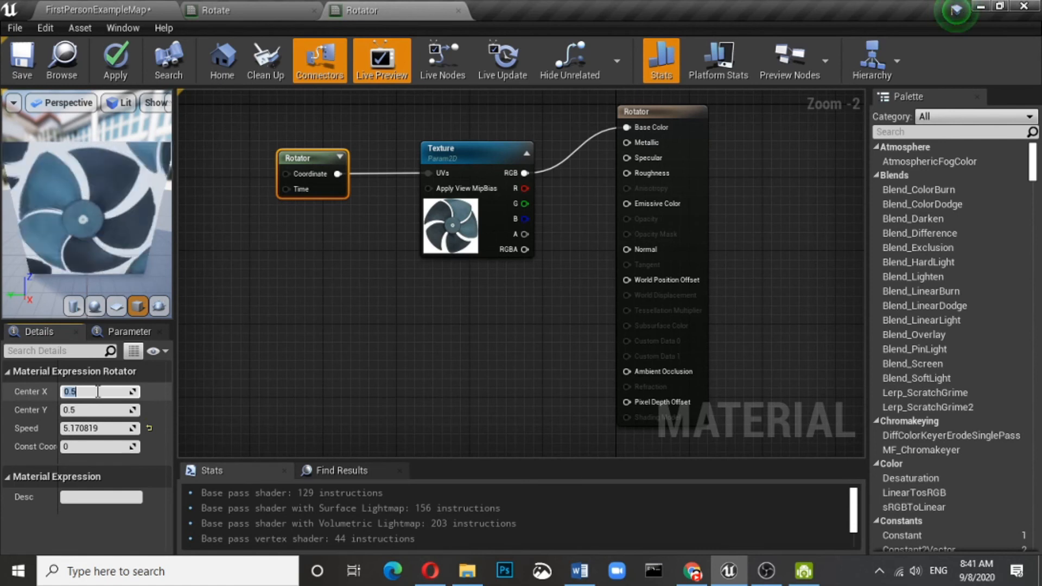
text(.53)
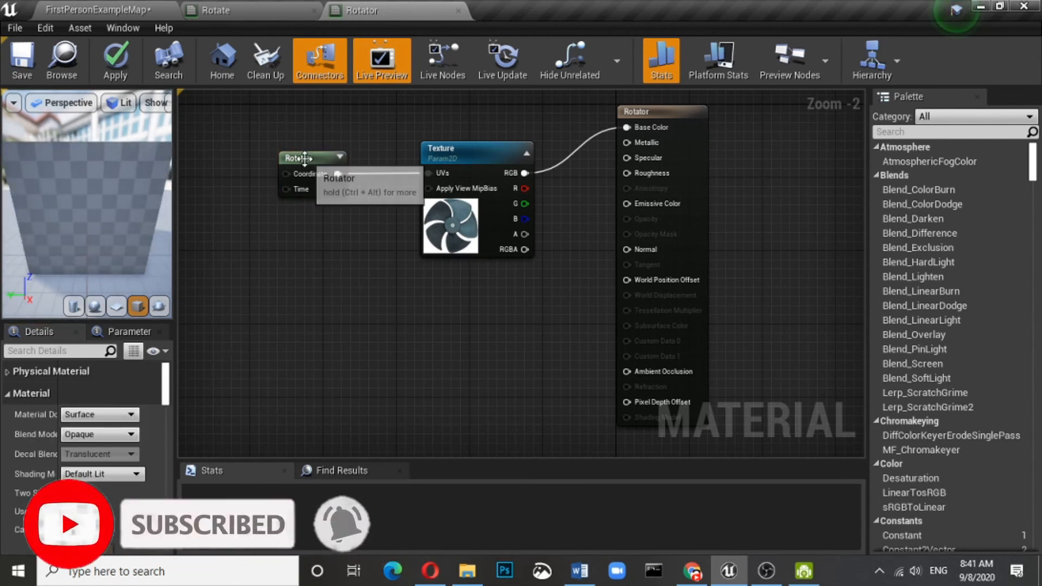
click(310, 157)
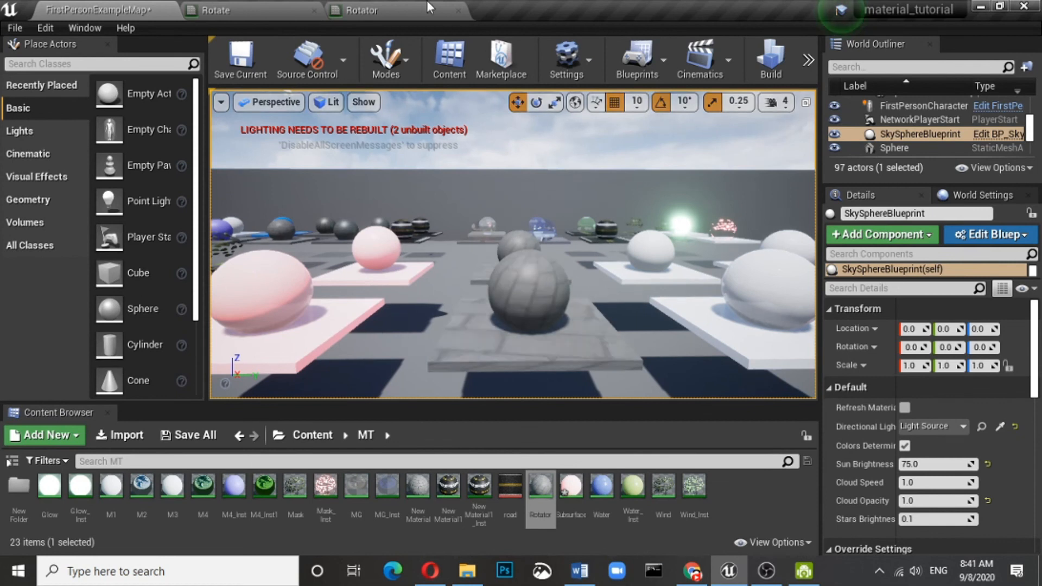
click(362, 10)
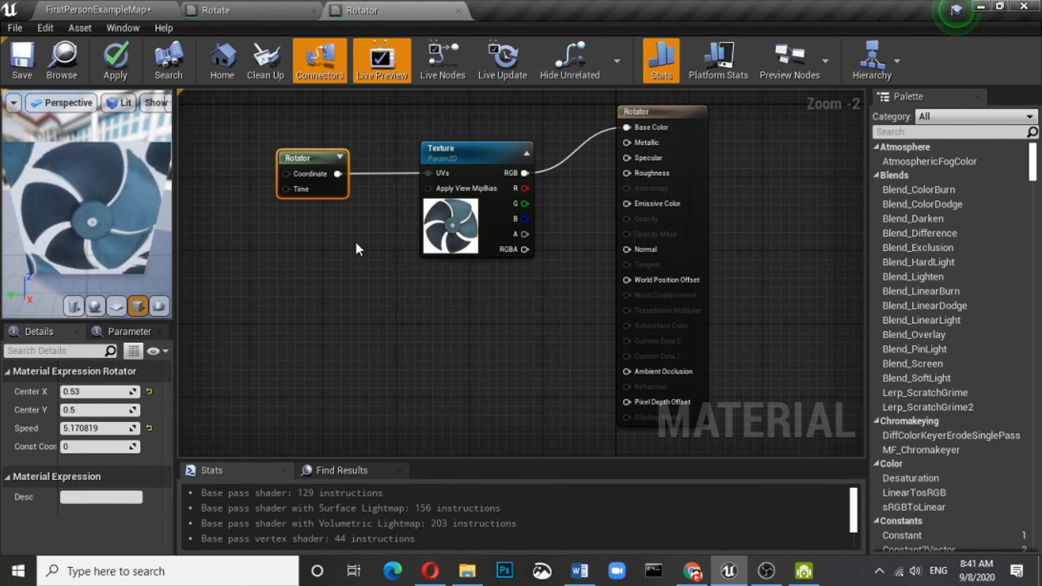
click(97, 10)
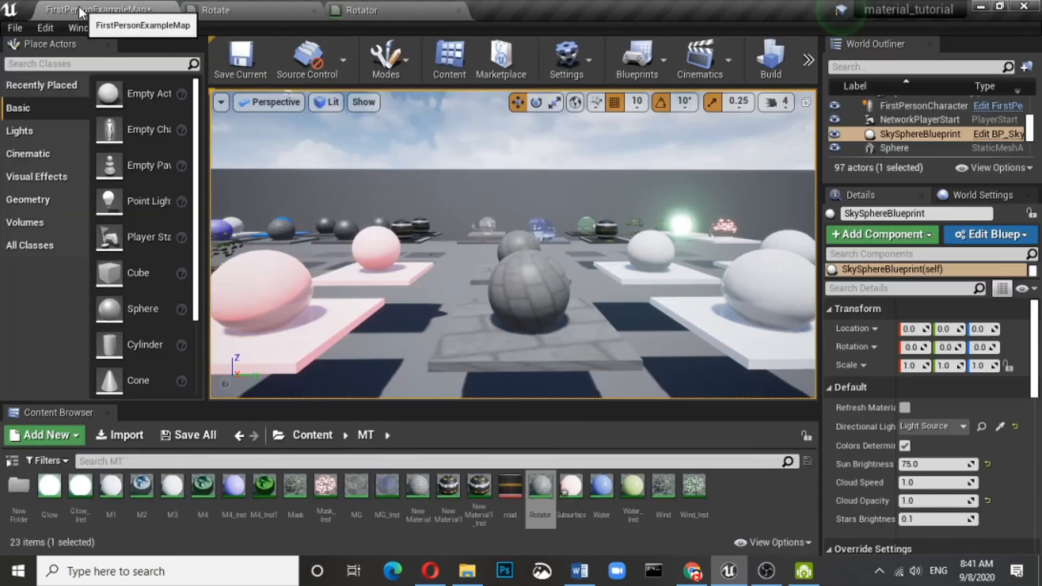